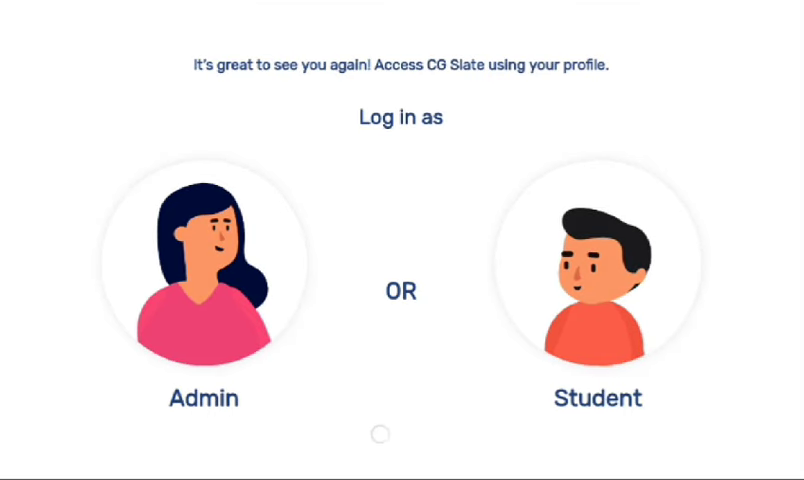
- Sign in with the Admin profile to reach the Class 6 English chapter list
{"action": "left_click", "coordinate": [204, 270]}
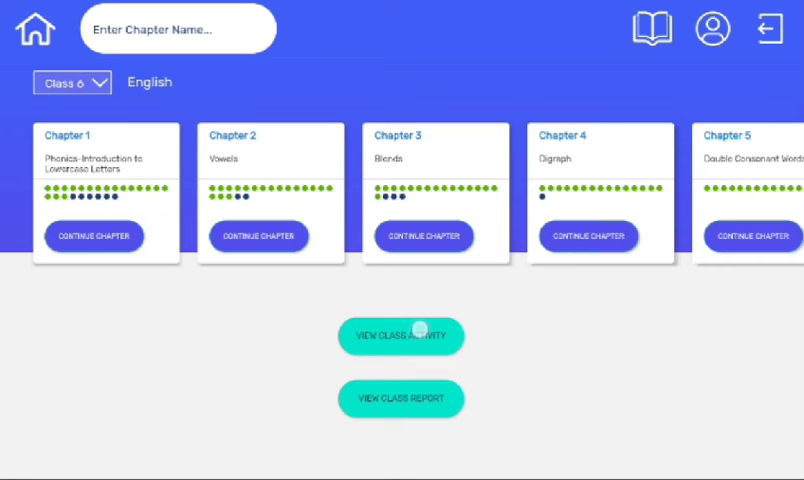
- View the Grade 6 English class report of each student's accuracy status and weakness
{"action": "left_click", "coordinate": [400, 336]}
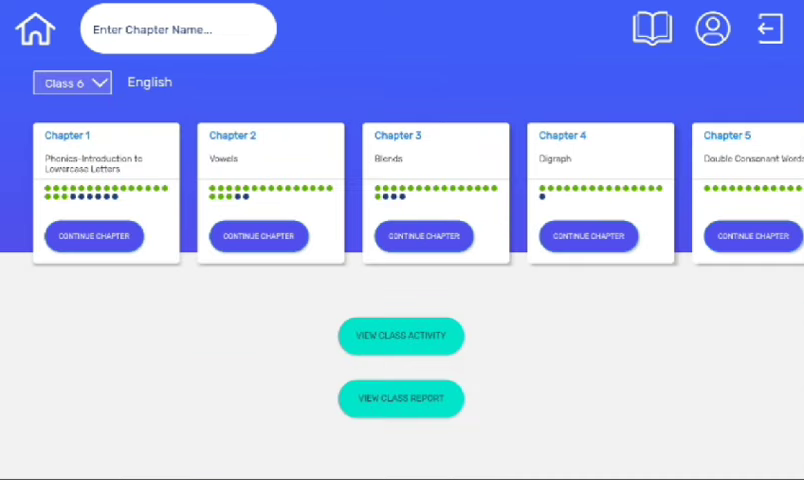
{"action": "left_click", "coordinate": [400, 398]}
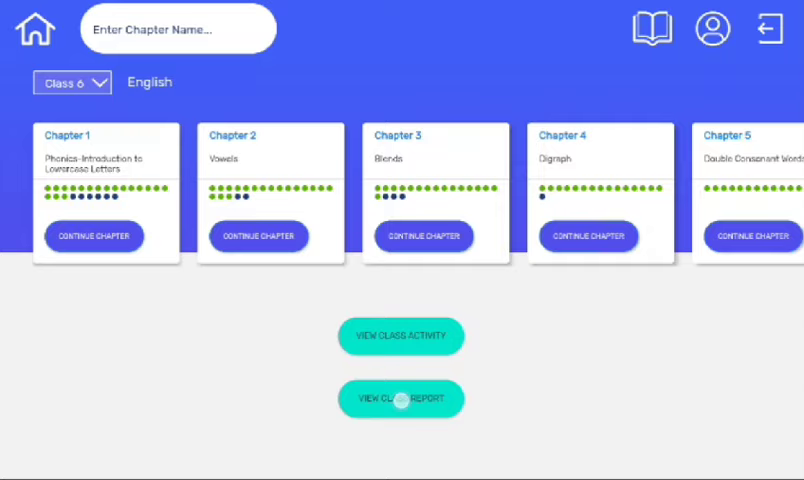
{"action": "left_click", "coordinate": [400, 398]}
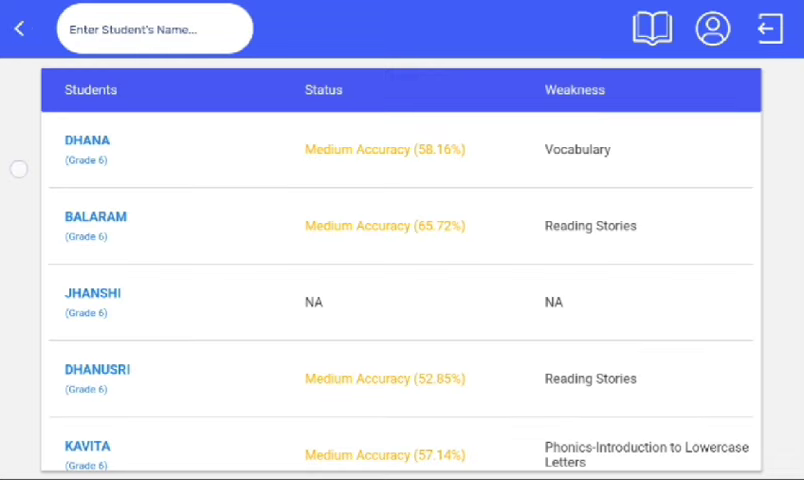